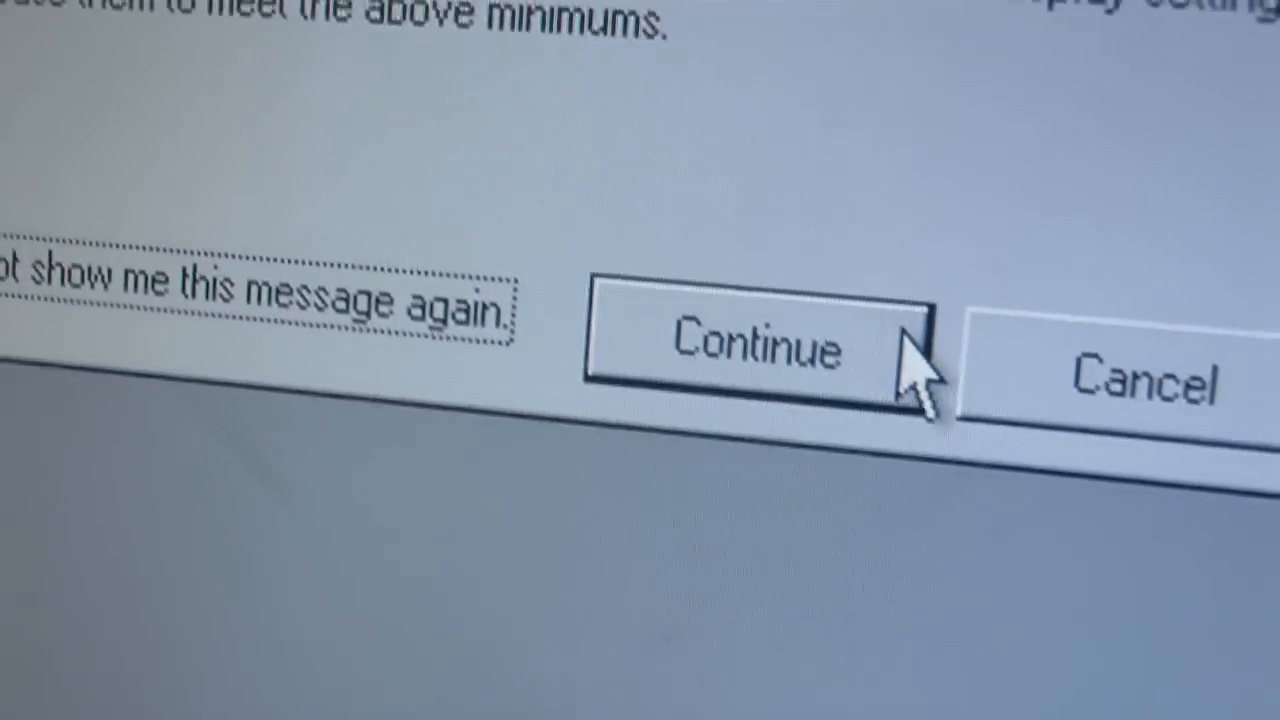
# Step: Close the display settings warning with Continue to reach the Windows XP desktop icons
pyautogui.click(760, 350)
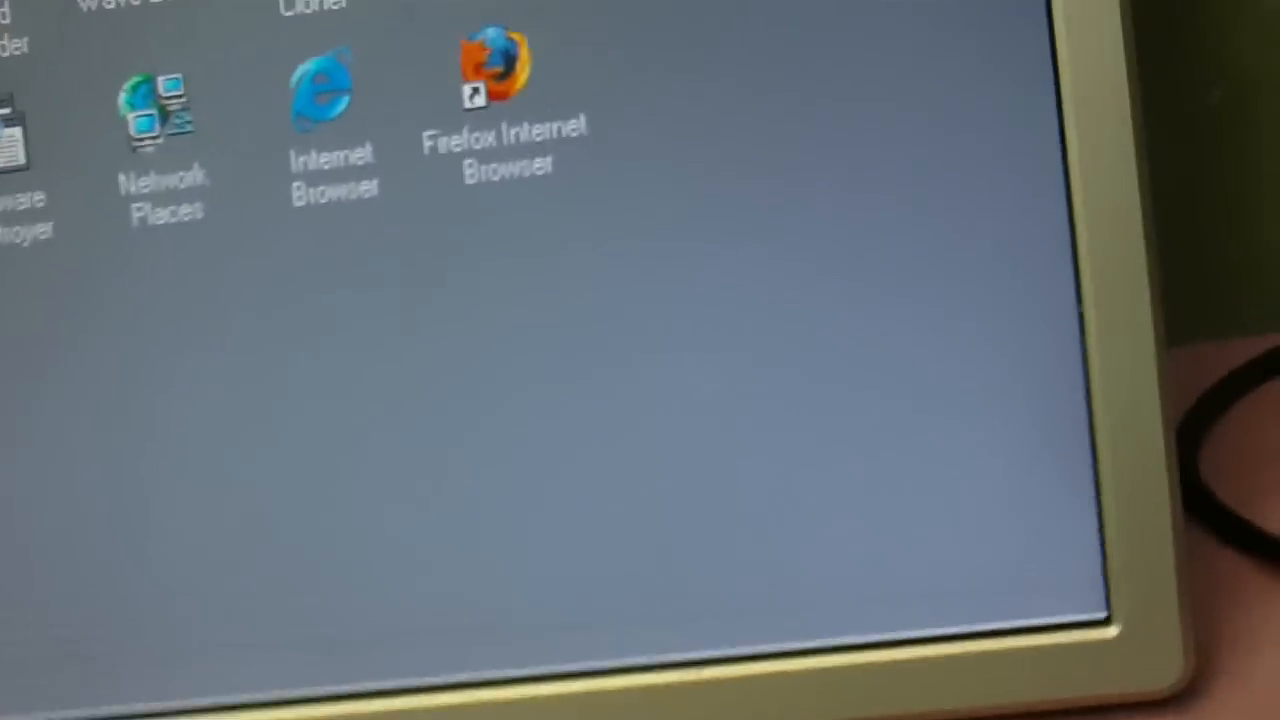